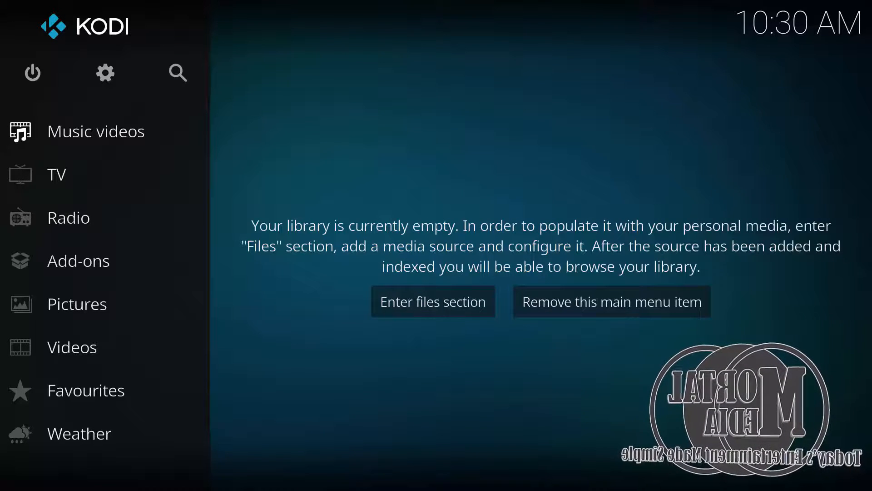
Step: Start adding a file source in the File manager, then cancel the Add file source dialog
click(433, 301)
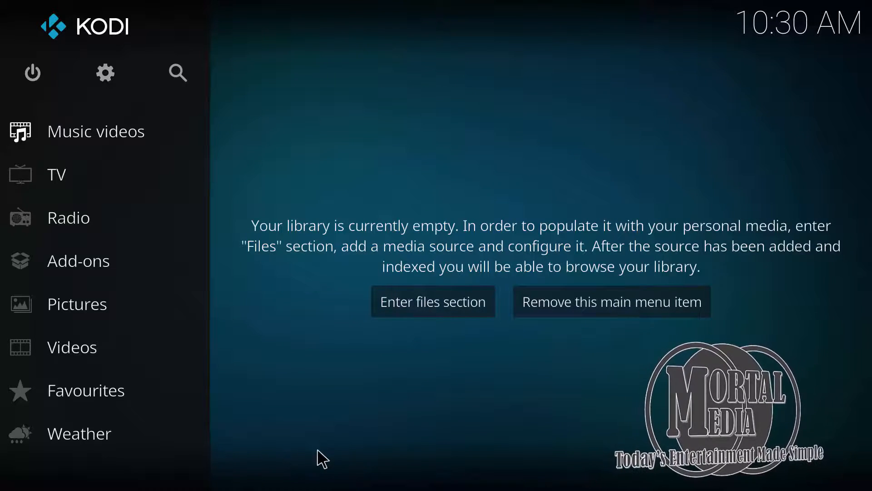
mouse_move(155, 266)
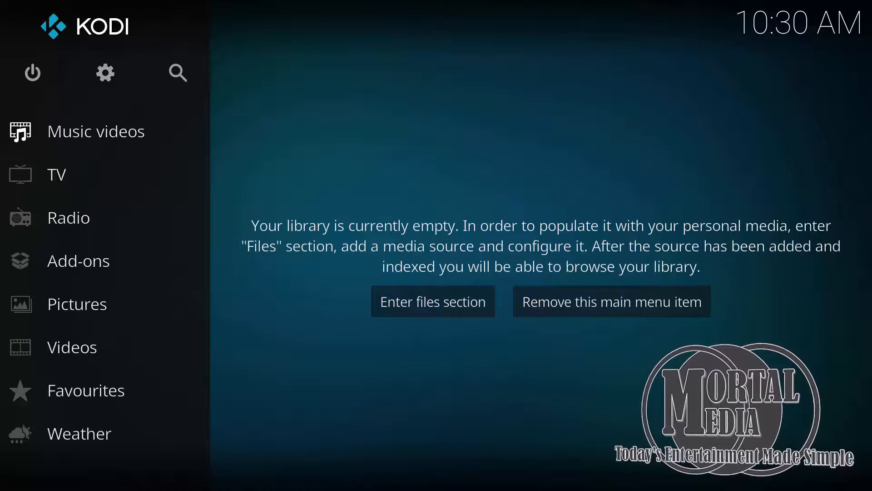
mouse_move(154, 232)
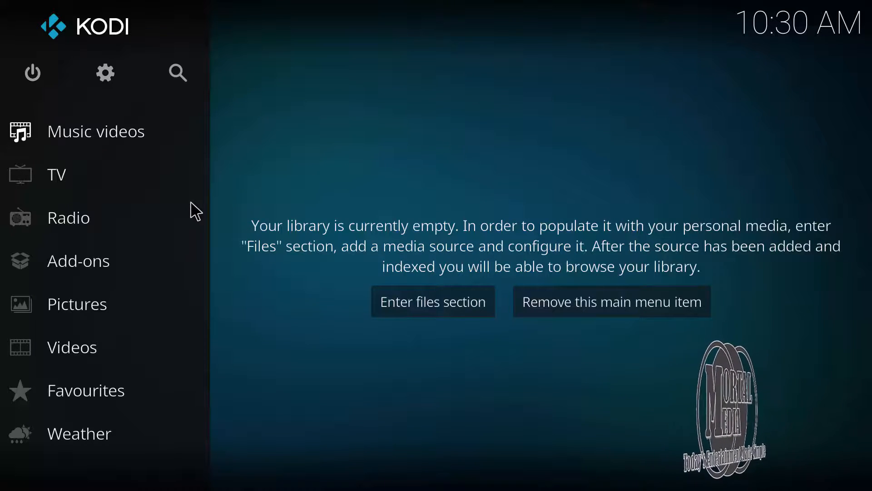
mouse_move(199, 178)
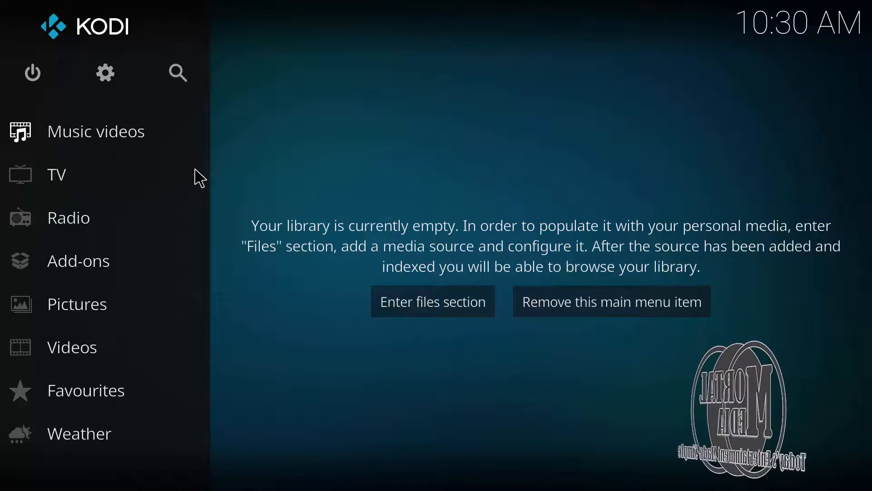
mouse_move(162, 142)
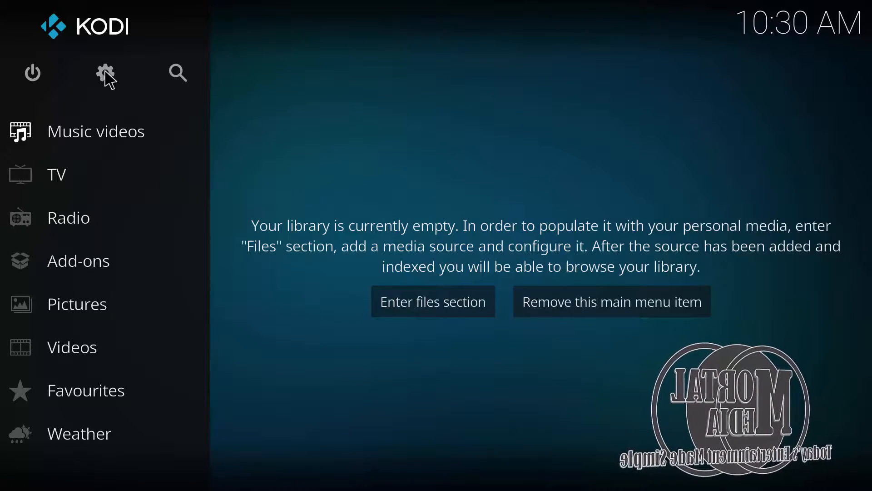
click(105, 73)
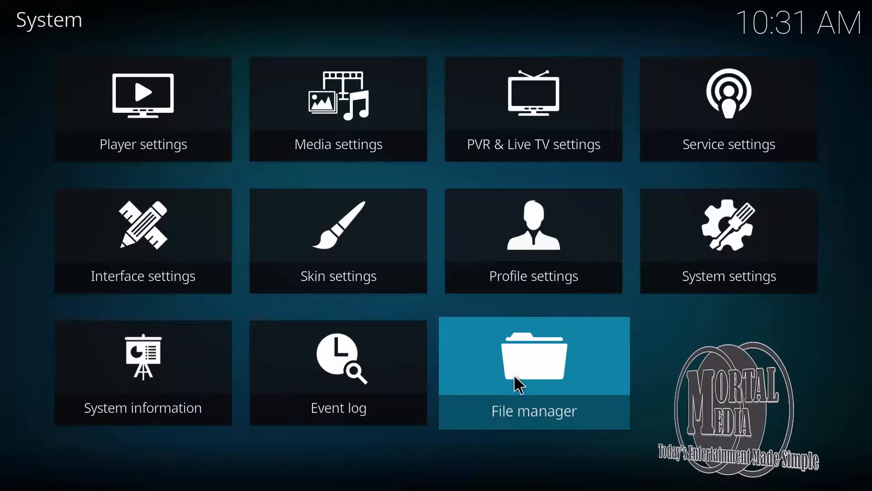
click(533, 372)
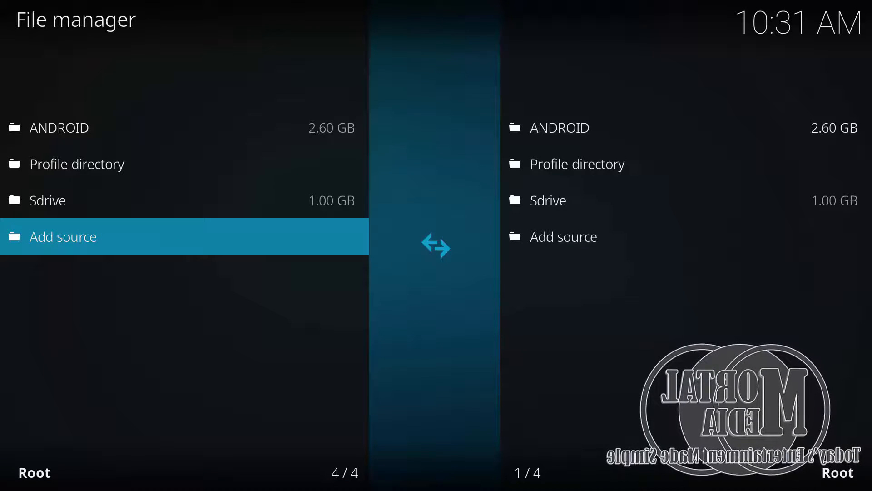
mouse_move(198, 245)
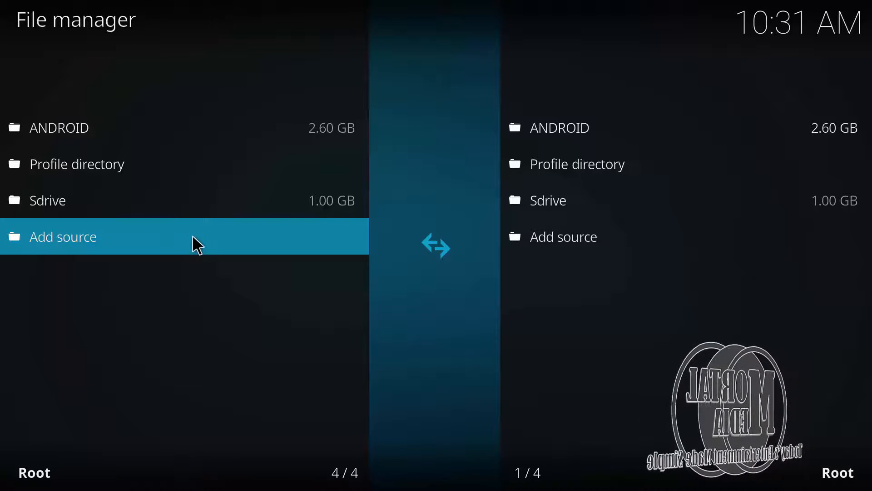
click(63, 236)
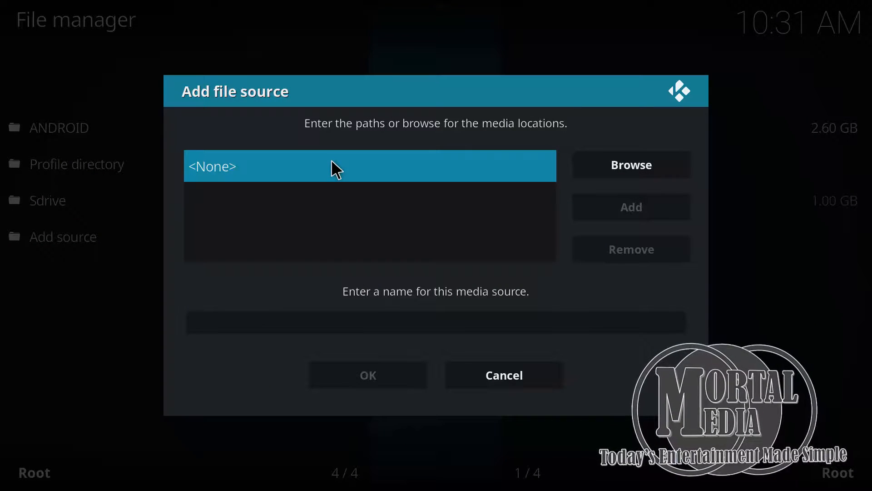
mouse_move(371, 192)
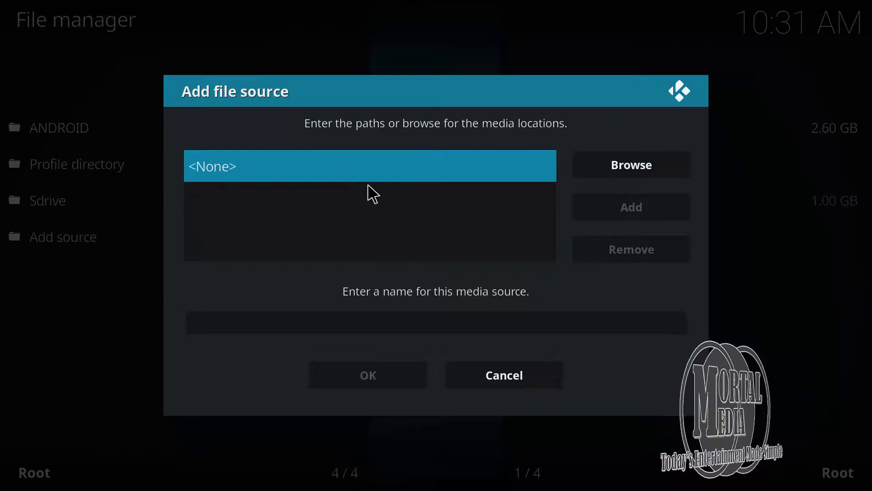
mouse_move(504, 374)
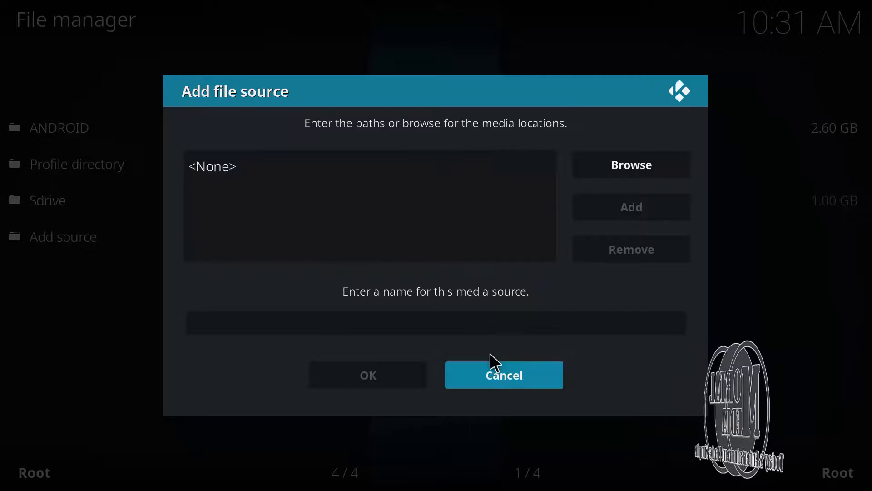
click(502, 375)
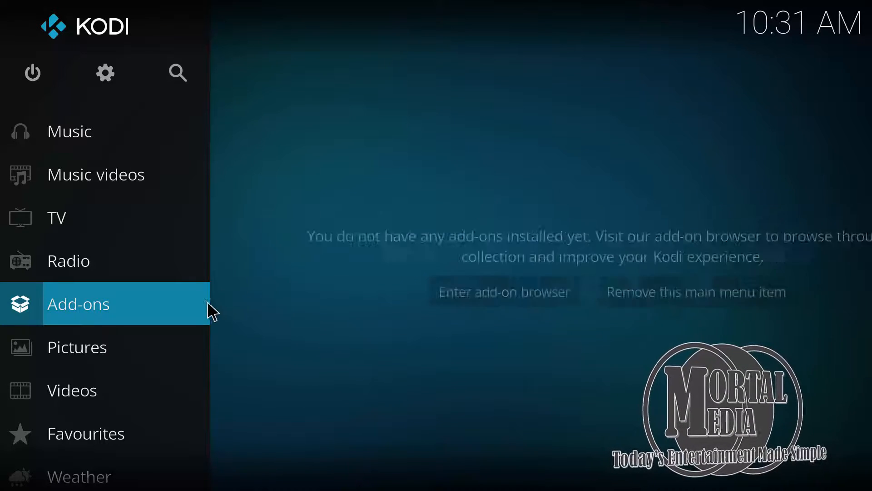
Step: Attempt Install from zip file and follow the blocked notice into the add-on Settings
click(78, 304)
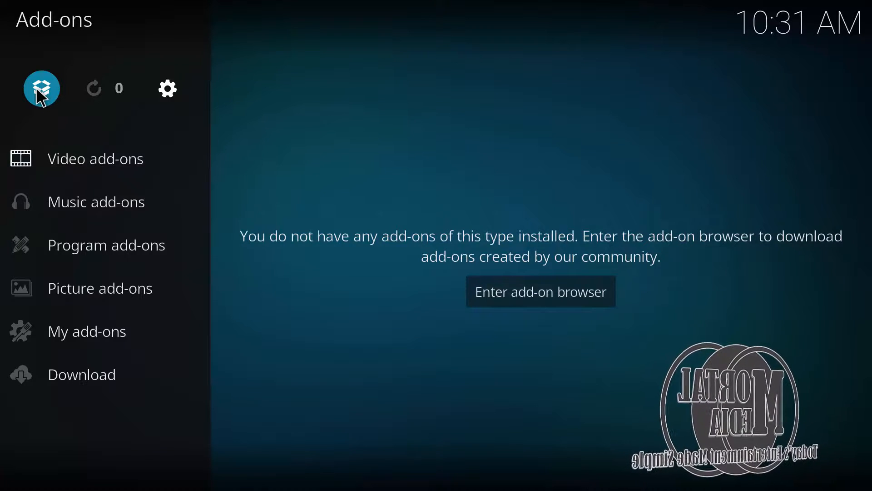
click(540, 291)
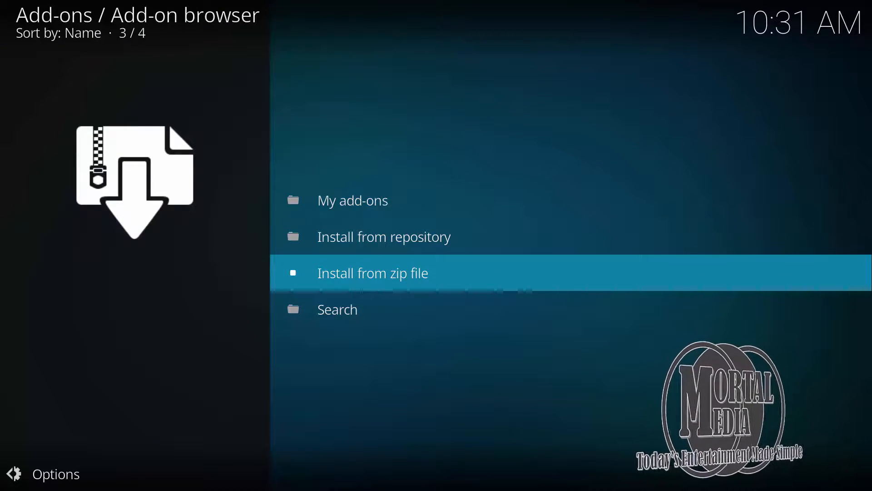
click(373, 273)
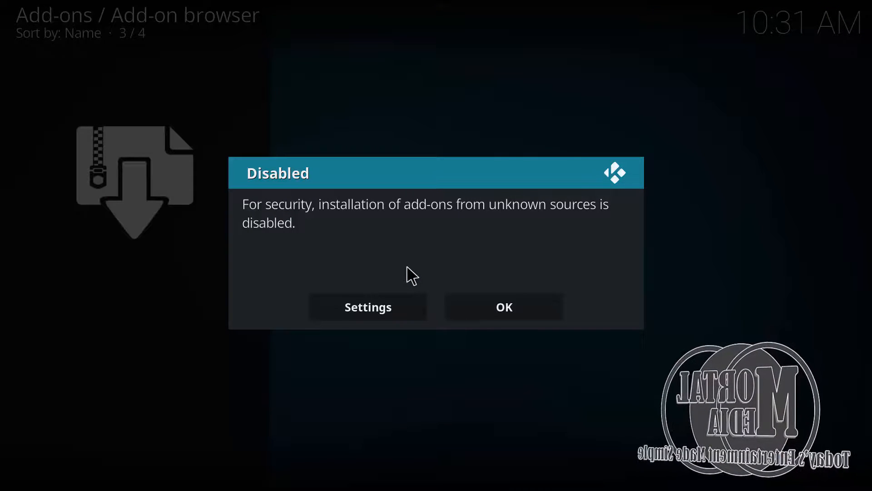
mouse_move(346, 257)
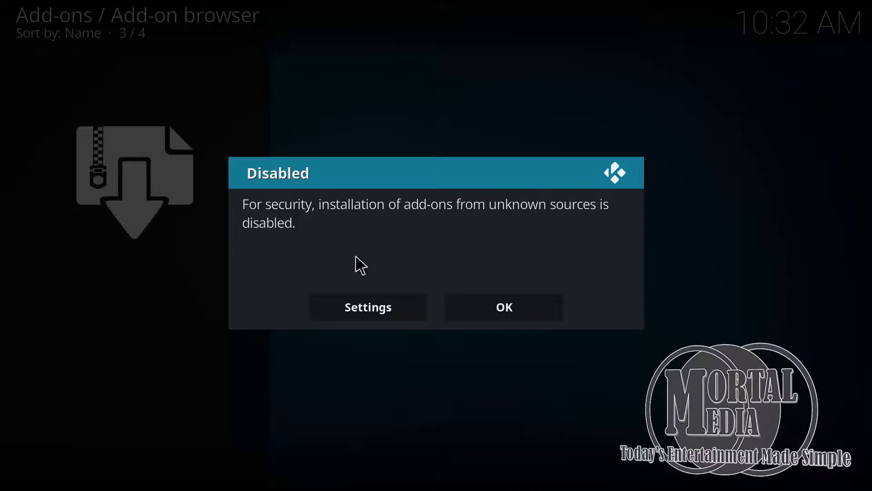
click(367, 306)
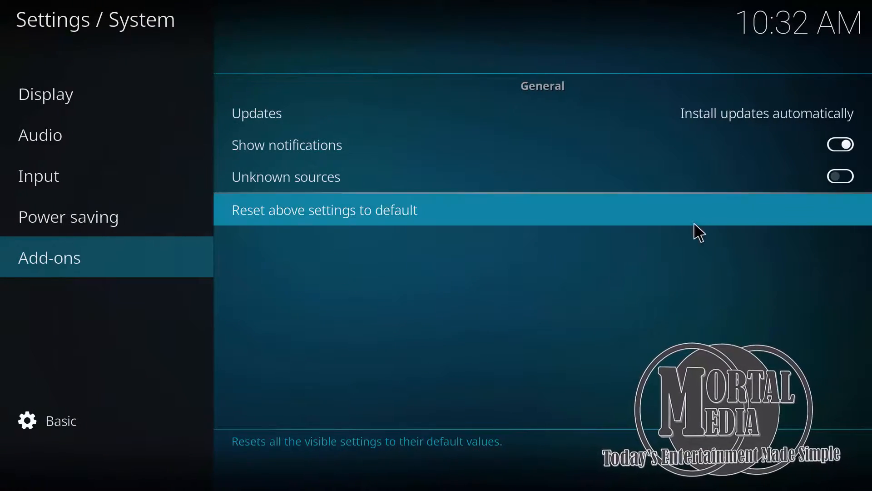
Step: Enable Unknown sources and accept Kodi's security warning
click(840, 176)
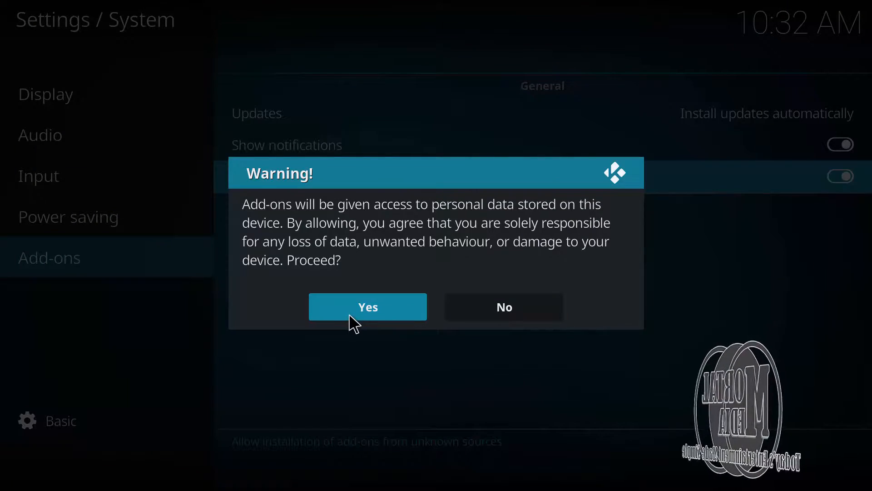
click(367, 306)
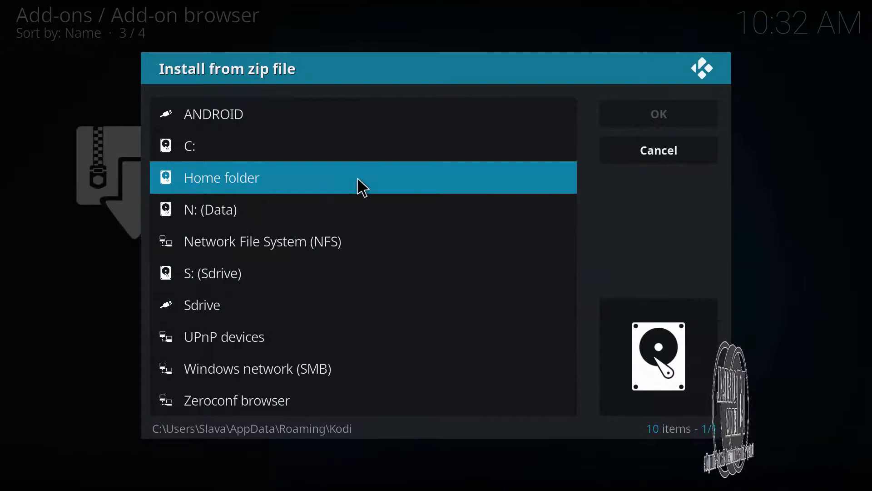
mouse_move(403, 210)
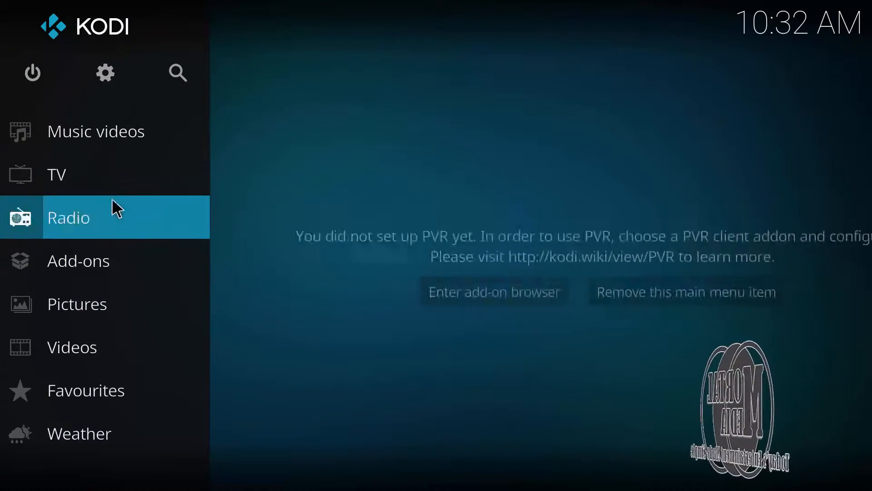
mouse_move(105, 174)
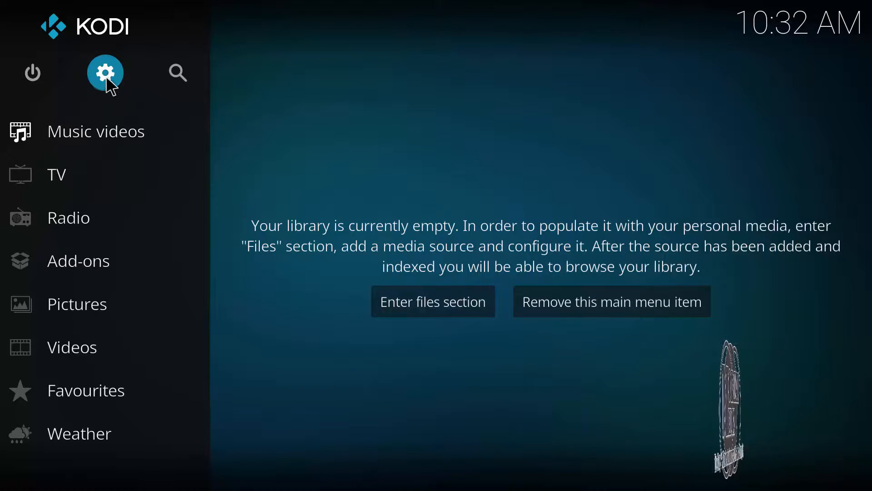
Step: Reach the Skin chooser listing Confluence, Estouchy and Estuary via Interface settings
click(106, 72)
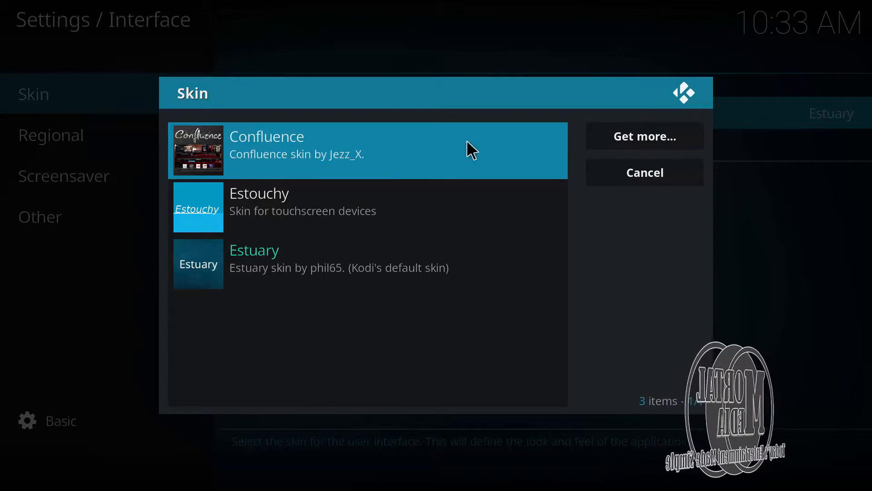
Step: Browse Get more... skins, cancel, then keep the Confluence skin and return home
click(644, 136)
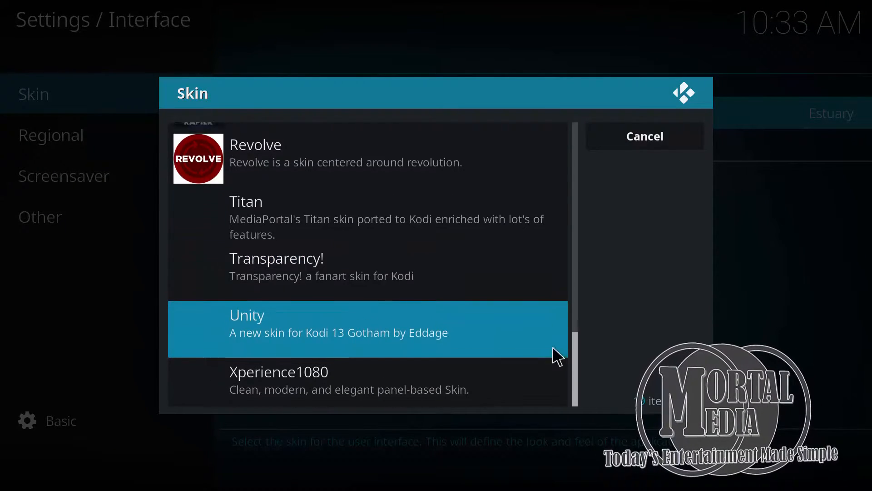
click(643, 136)
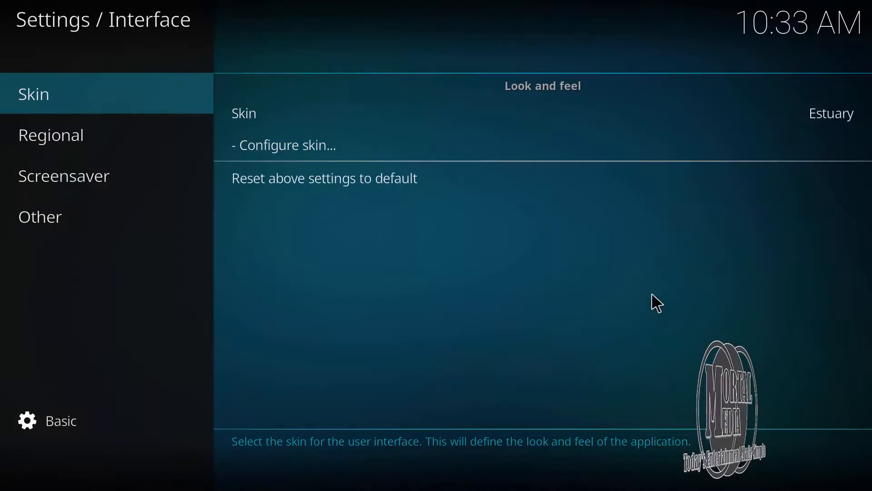
mouse_move(333, 113)
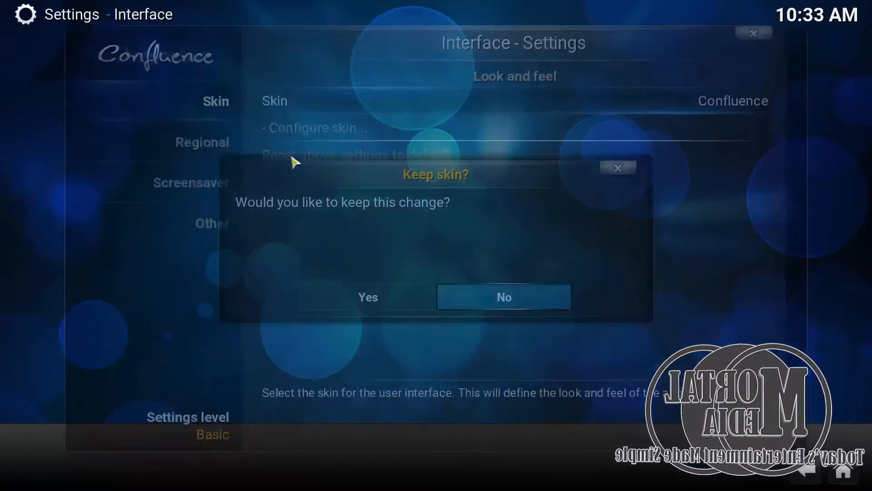
click(367, 296)
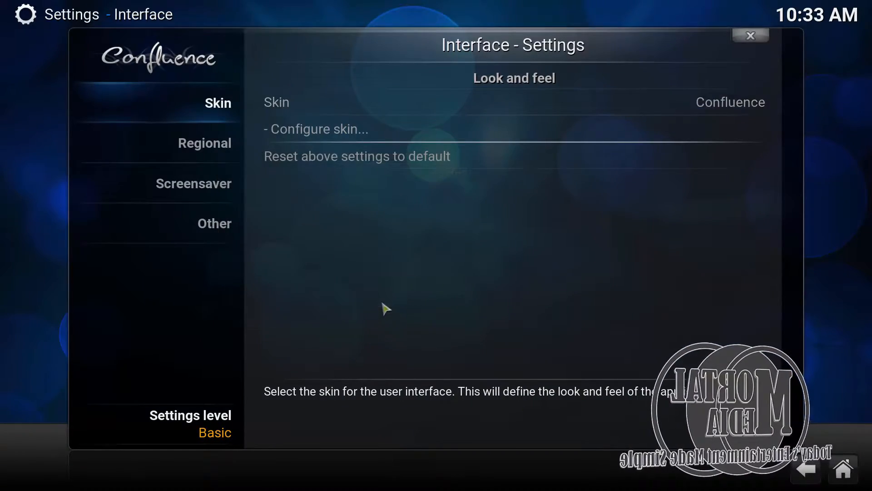
click(749, 36)
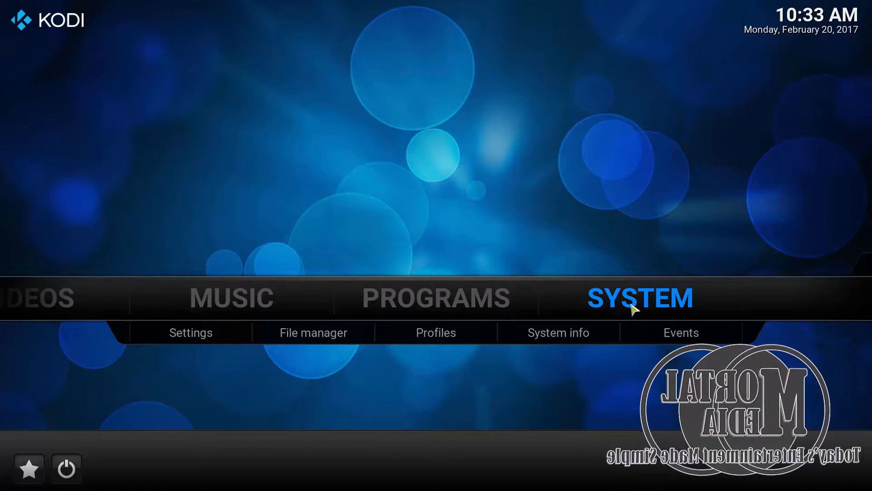
Step: From Confluence's System settings, set the skin back to Estuary and keep it
click(190, 333)
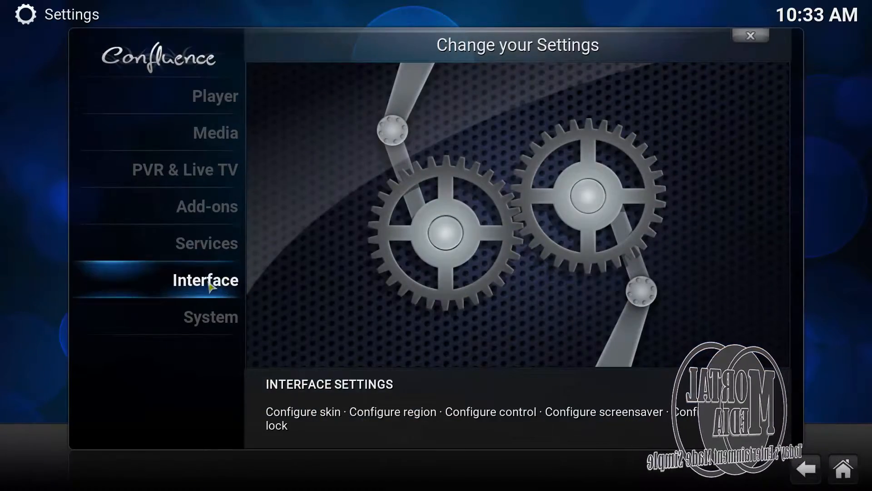
click(205, 280)
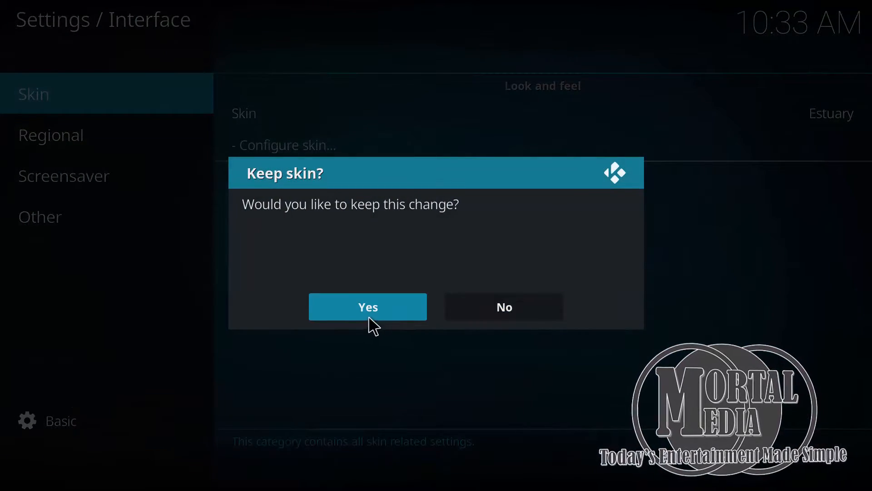
click(367, 306)
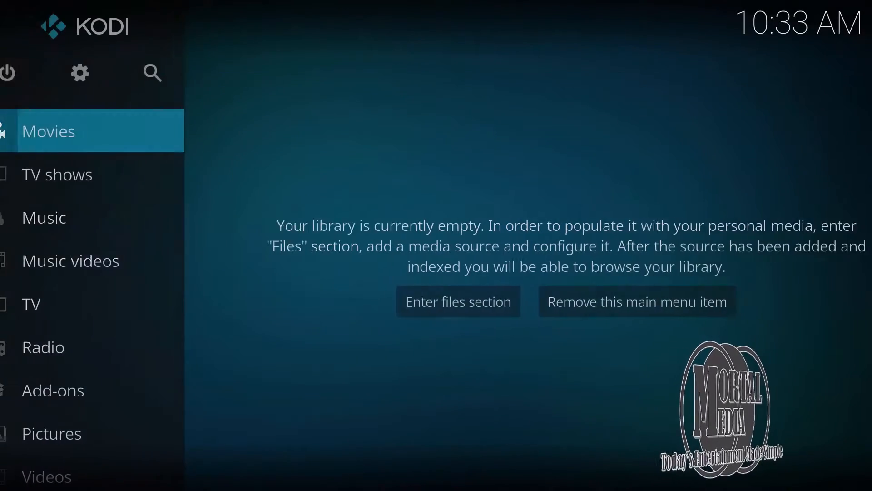